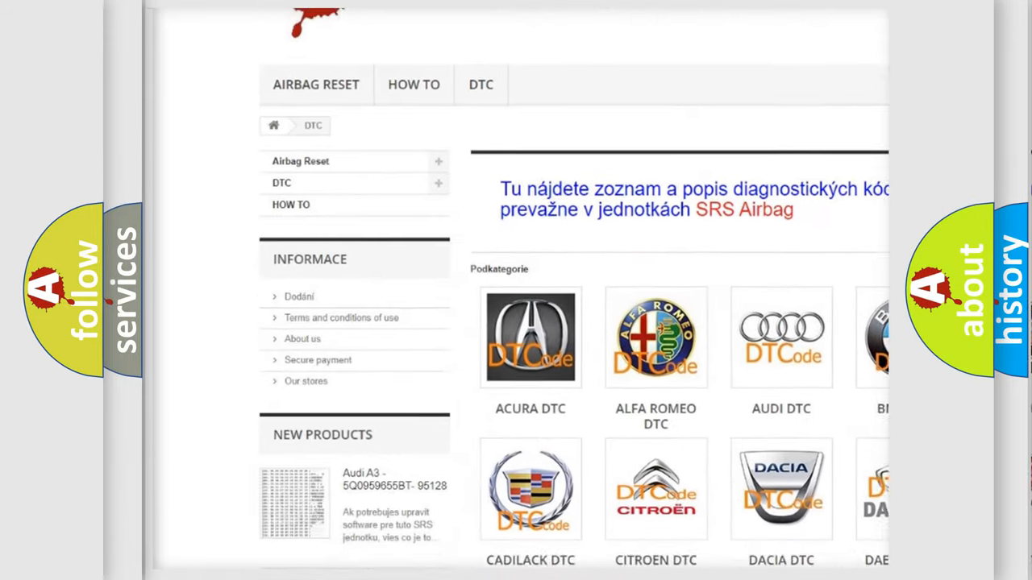
Step: Scroll the airbagreset.sk DTC page through the car make subcategories, from Acura to Dacia
{"action": "scroll", "scroll_direction": "down", "scroll_amount": 3}
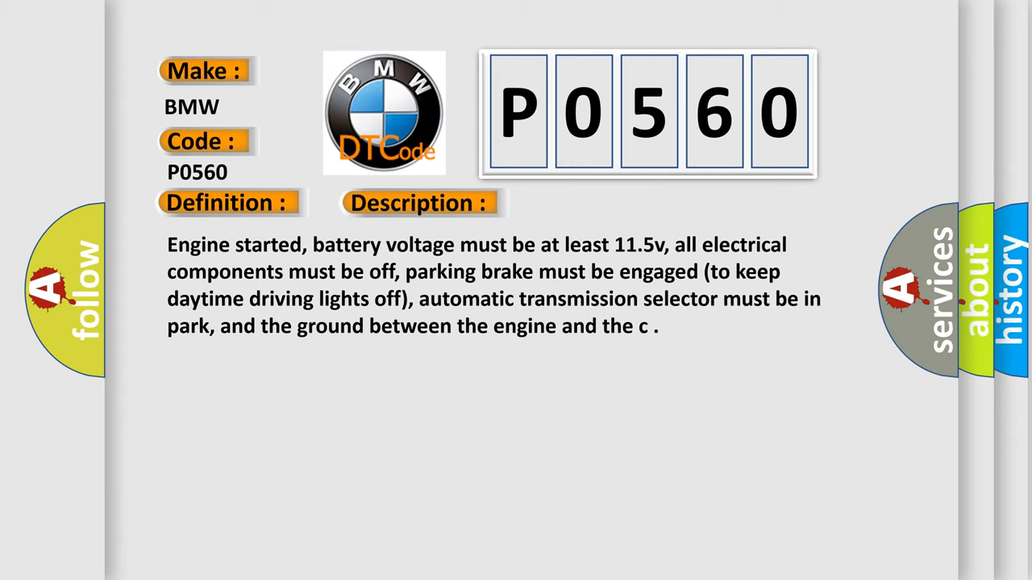
Step: Advance to the BMW P0560 Cause section listing alternator, battery, fuses, terminals and regulator
{"action": "left_click", "coordinate": [591, 203]}
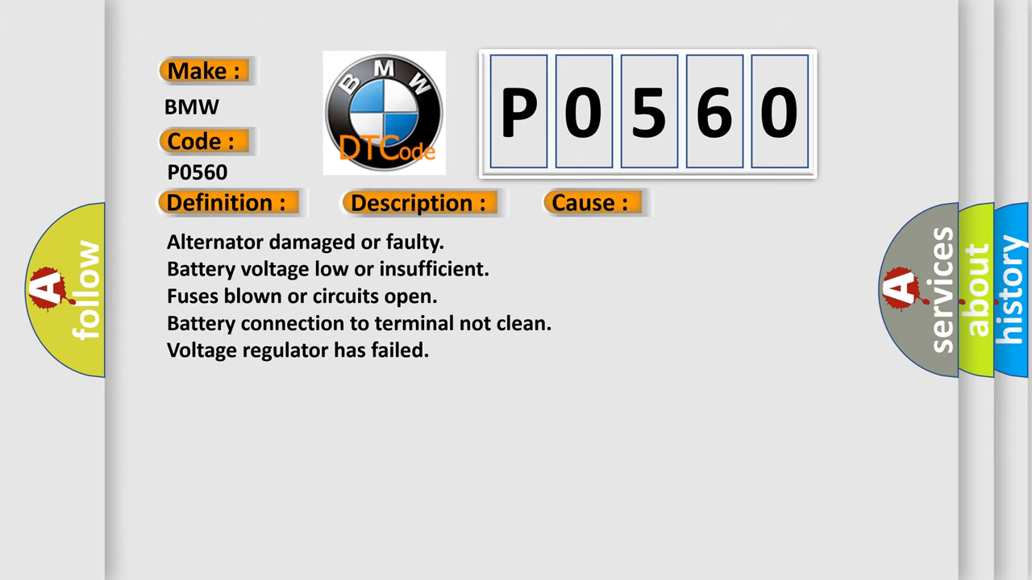